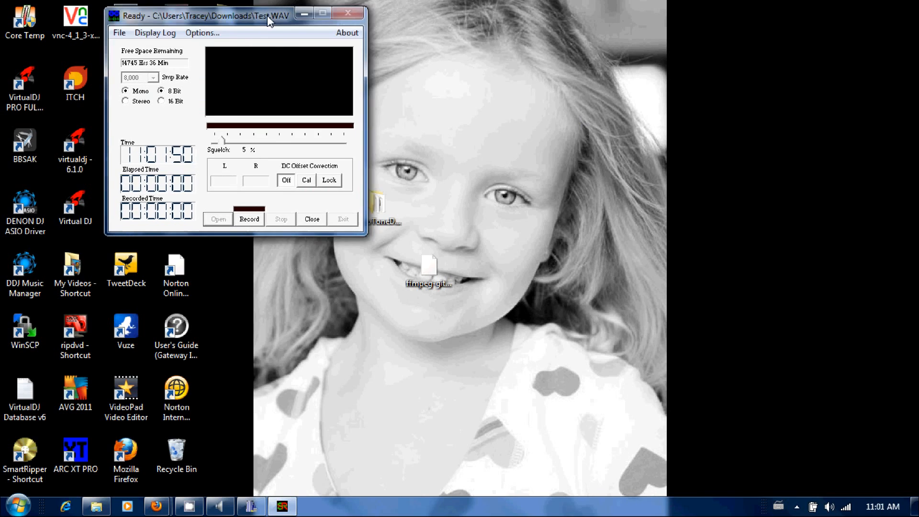
# Step: Center the Scanner Recorder window and start recording radio audio to Test.WAV
pyautogui.moveTo(202, 16); pyautogui.dragTo(381, 45)
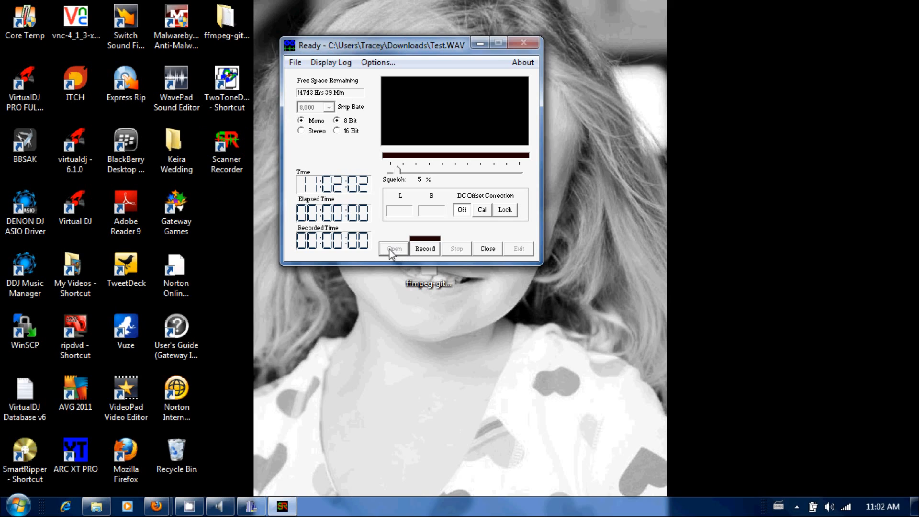
pyautogui.moveTo(498, 363)
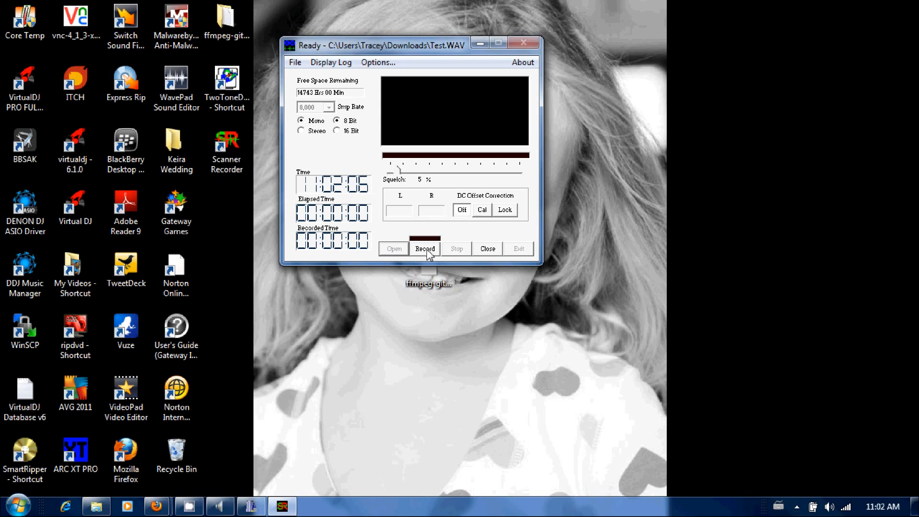
pyautogui.click(424, 249)
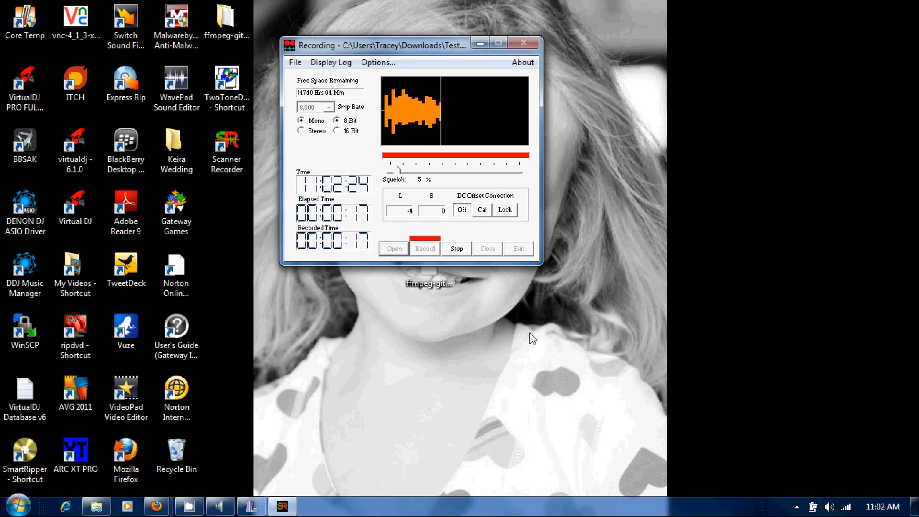
pyautogui.moveTo(459, 53)
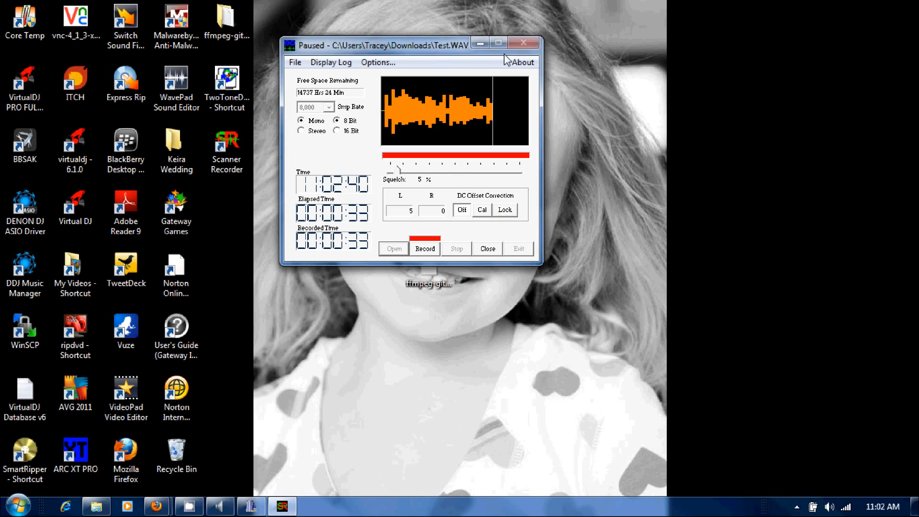
pyautogui.moveTo(519, 259)
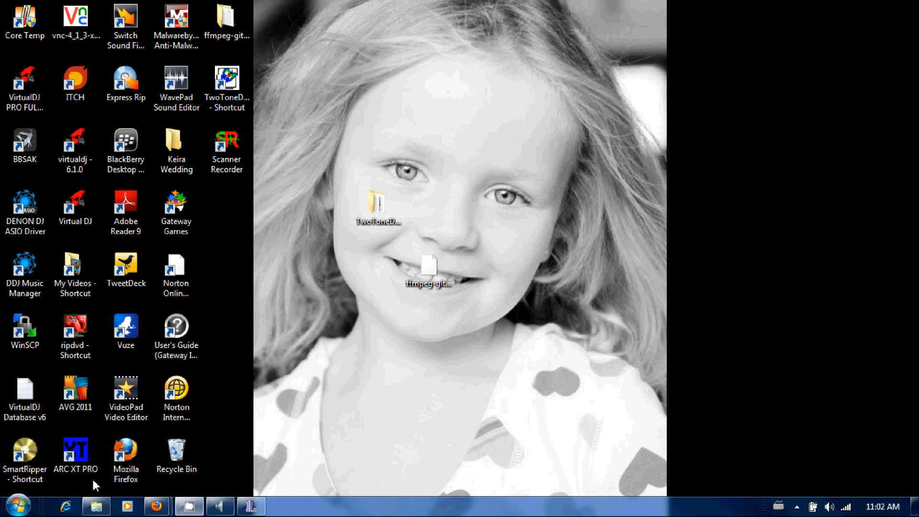
pyautogui.moveTo(56, 513)
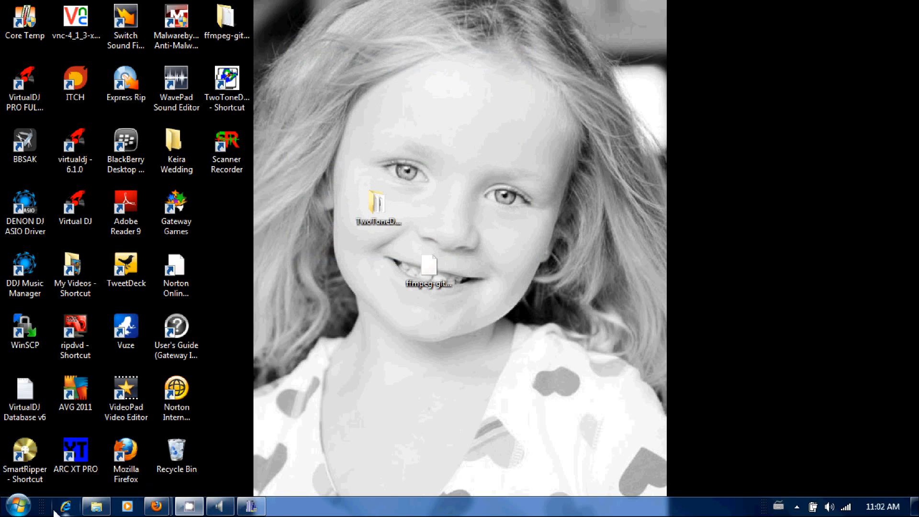
# Step: Open August 3-1 from the Temp folder with WavePad Sound Editor
pyautogui.click(96, 506)
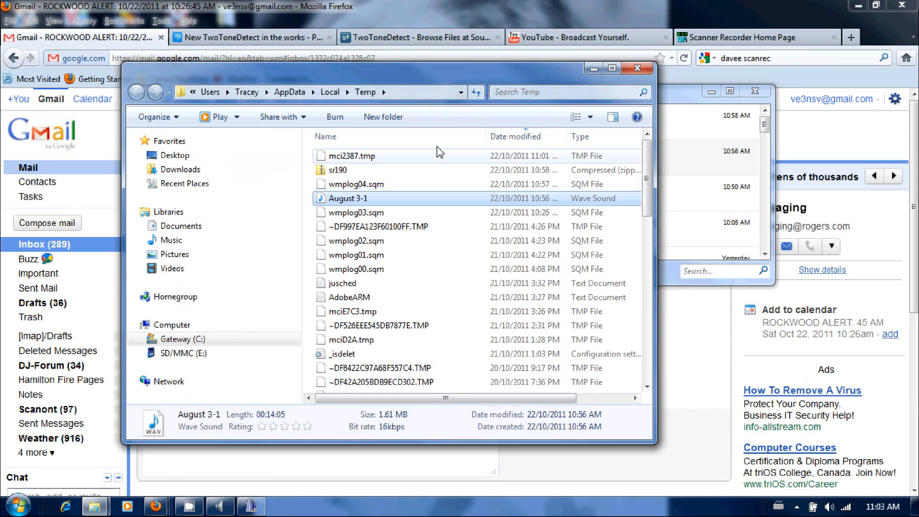
pyautogui.rightClick(348, 198)
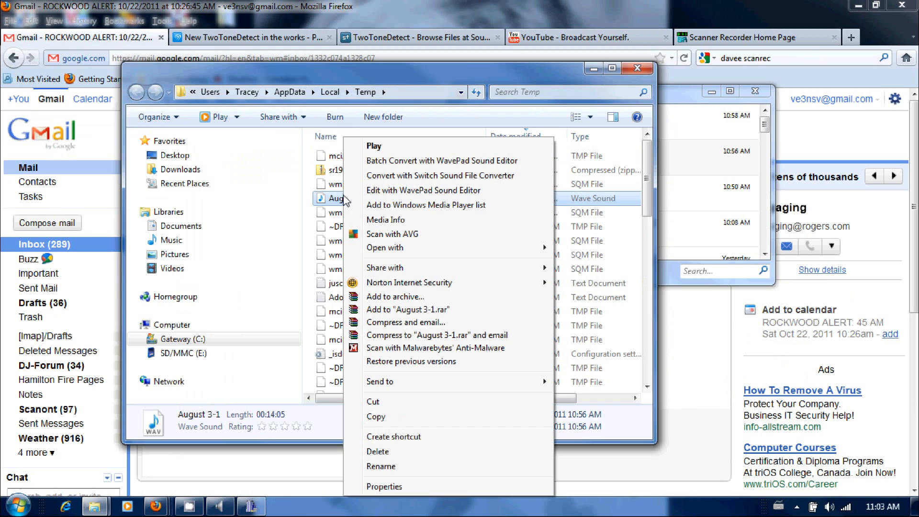
pyautogui.moveTo(445, 199)
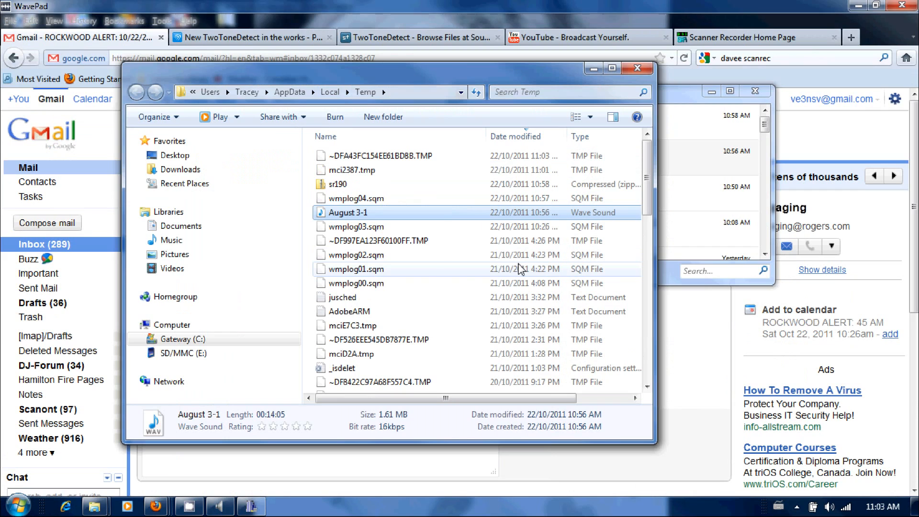
pyautogui.doubleClick(350, 212)
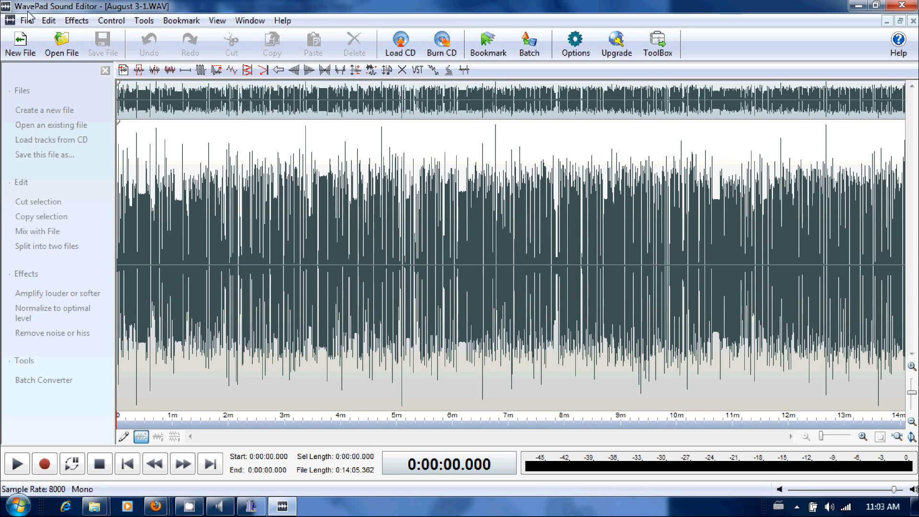
pyautogui.moveTo(363, 384)
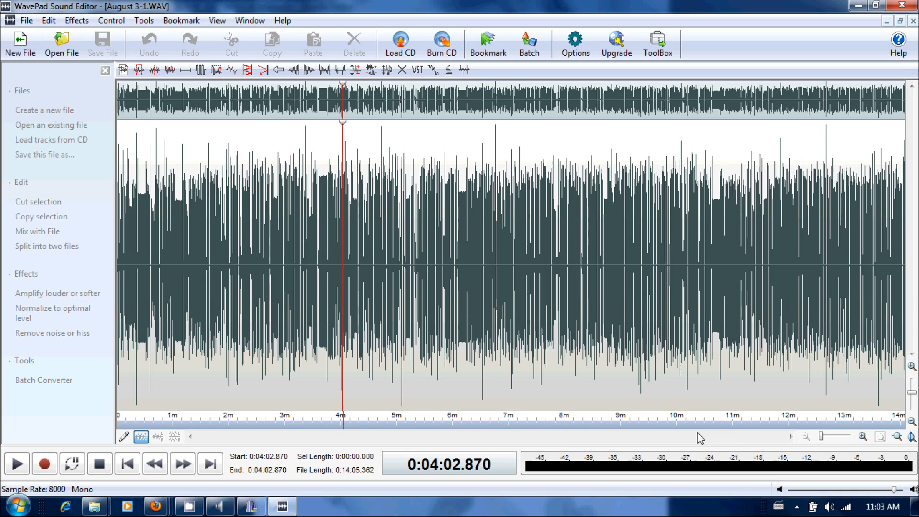
# Step: Zoom in three times until individual transmission bursts and steady tone blocks are distinguishable
pyautogui.click(863, 436)
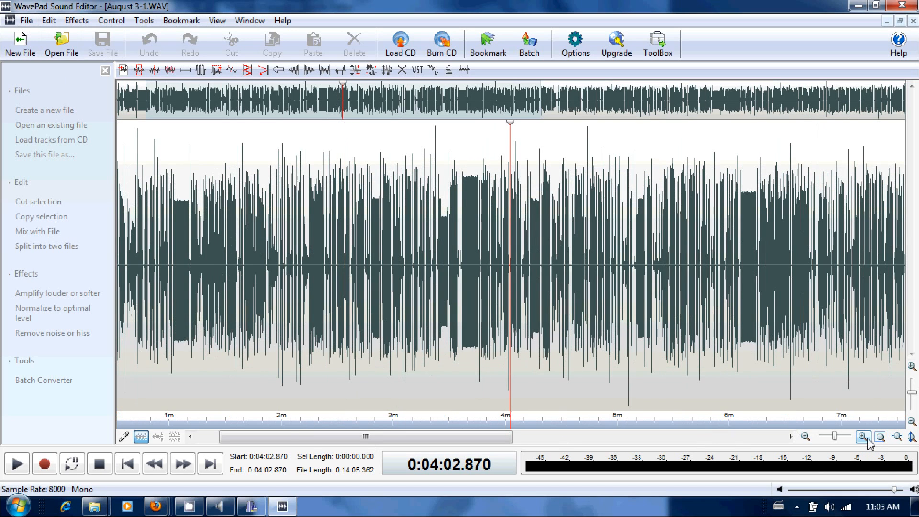
pyautogui.click(863, 436)
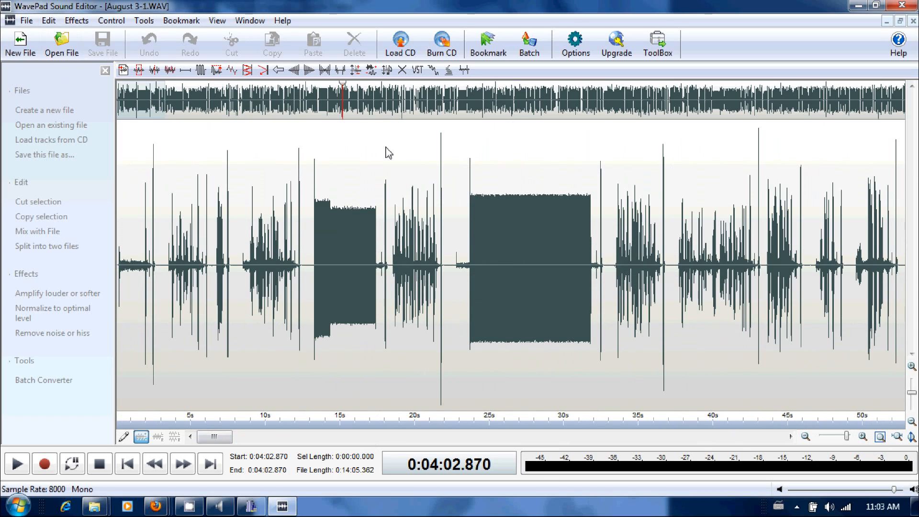
pyautogui.moveTo(865, 436)
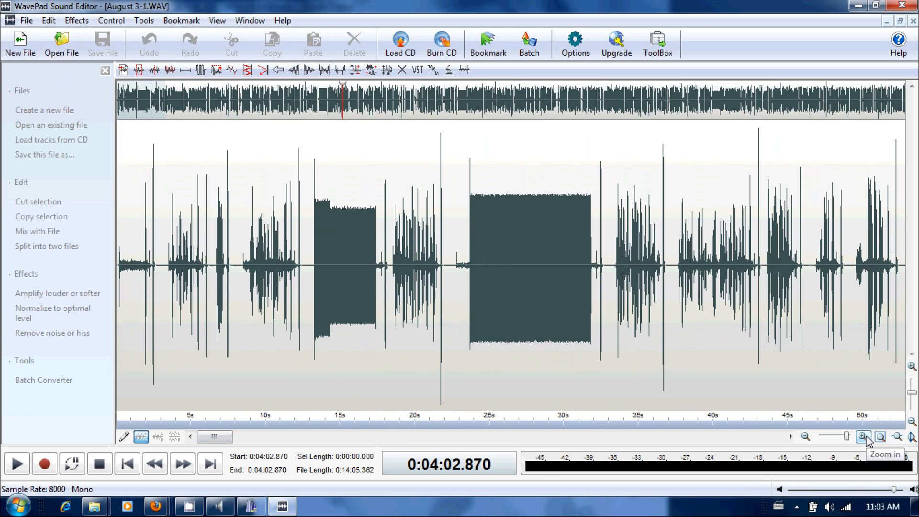
pyautogui.click(864, 436)
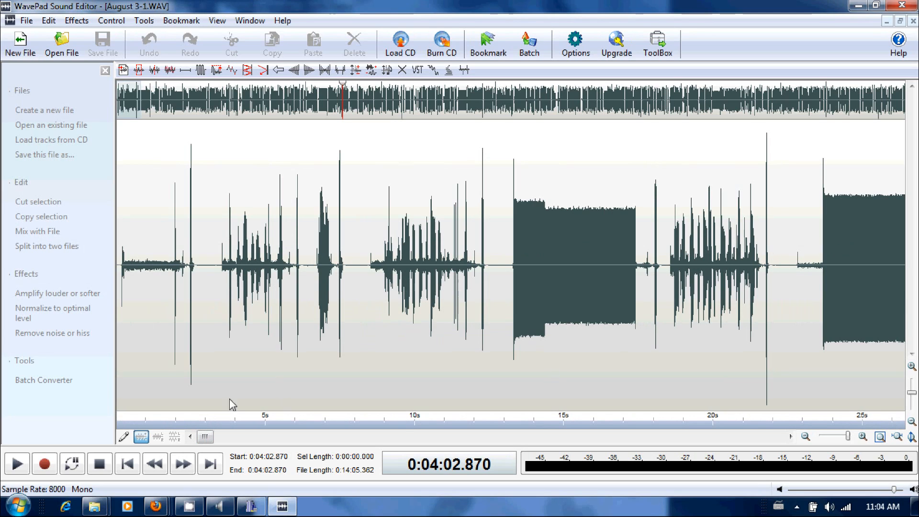
pyautogui.moveTo(518, 238)
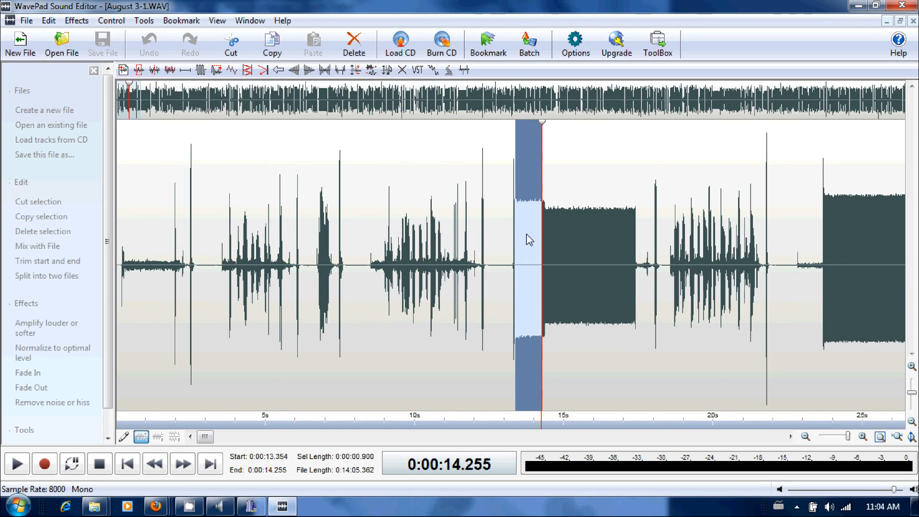
# Step: Play the 0.9-second tone at 13.354 s so Musical Tuner reads 405.7 Hz (G#)
pyautogui.click(144, 20)
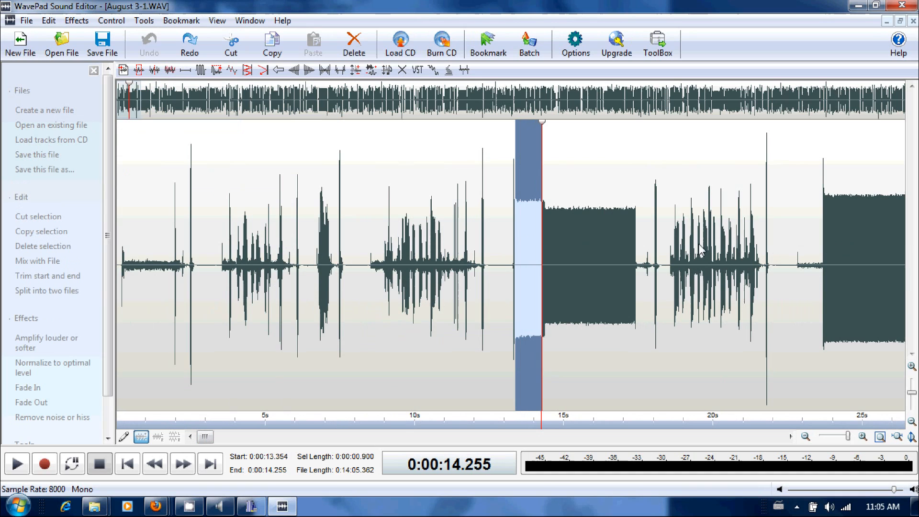
pyautogui.moveTo(517, 172)
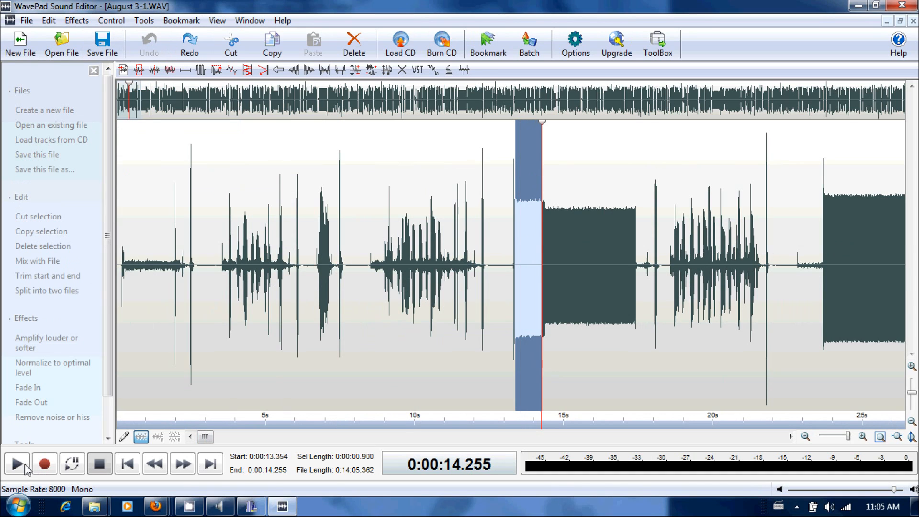
pyautogui.click(17, 463)
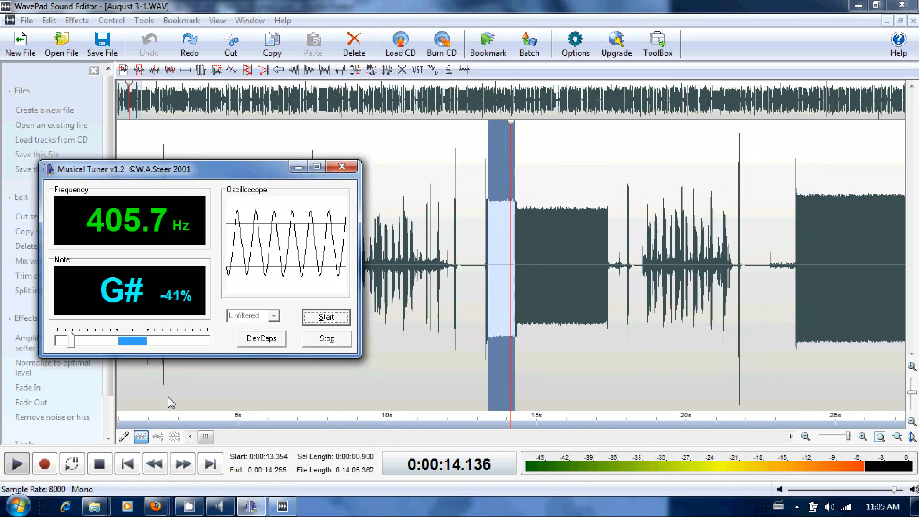
# Step: Select and play the longer second tone from 14.519 s for the tuner
pyautogui.click(342, 167)
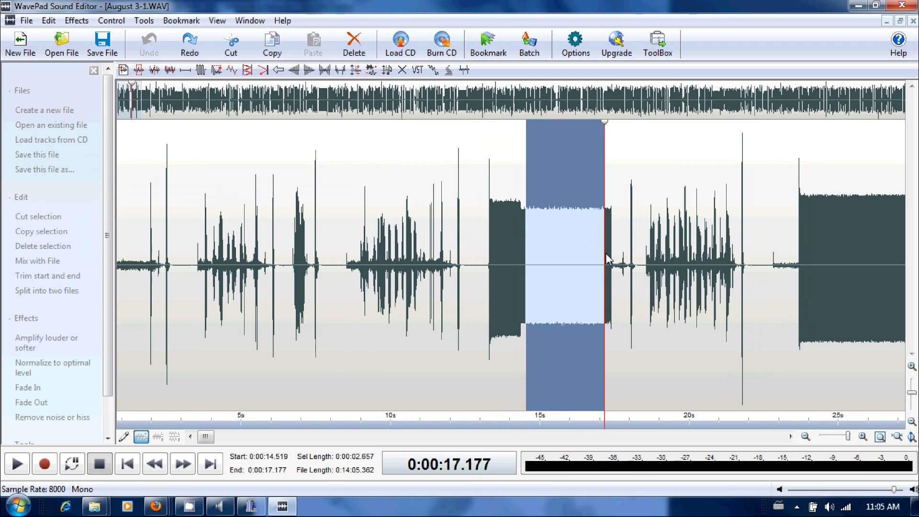
pyautogui.click(15, 463)
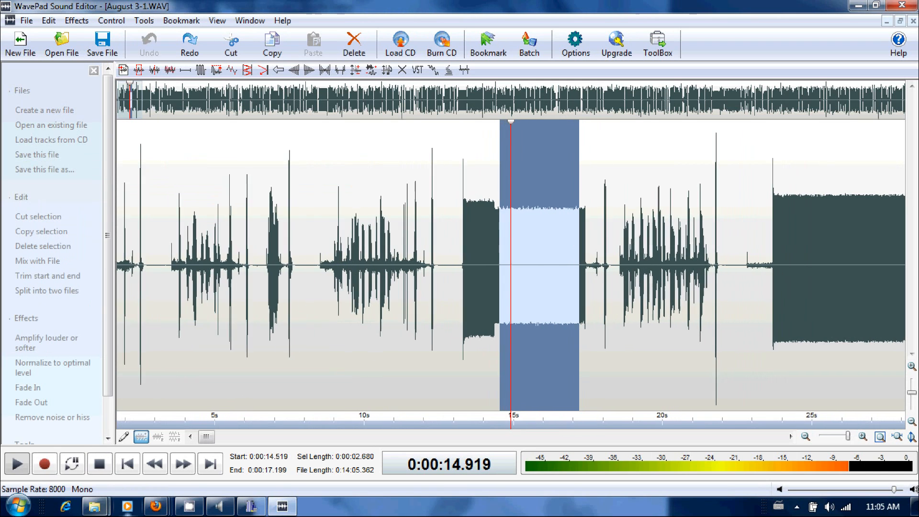
pyautogui.click(251, 506)
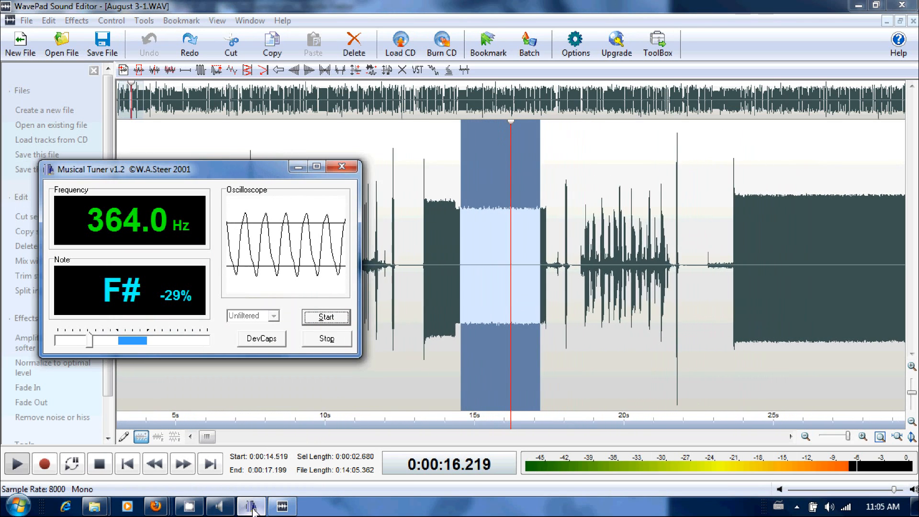
# Step: Read 364.0 Hz (F#) in Musical Tuner, then set the position to 18.5 s
pyautogui.click(326, 339)
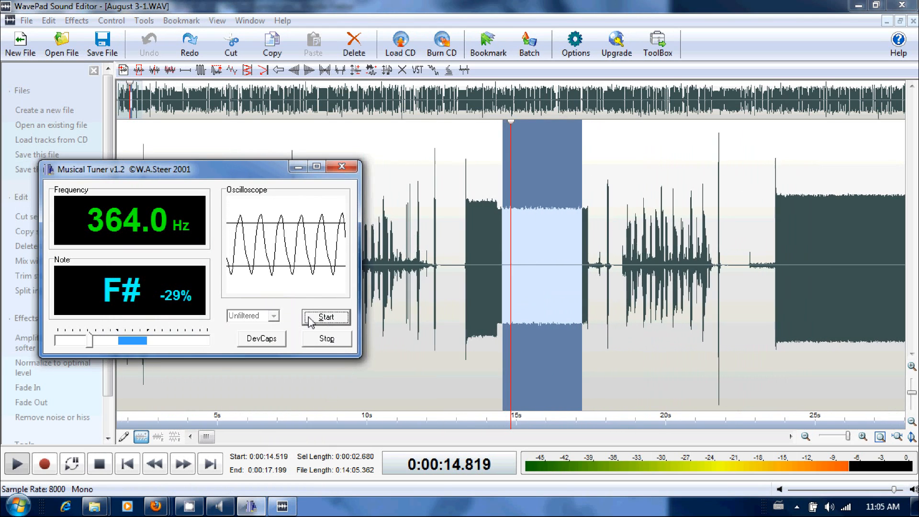
pyautogui.click(341, 167)
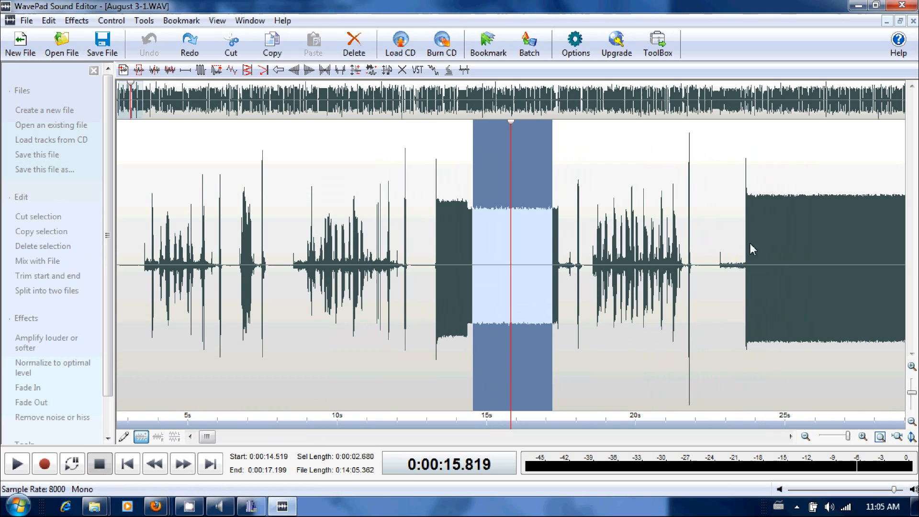
pyautogui.click(730, 272)
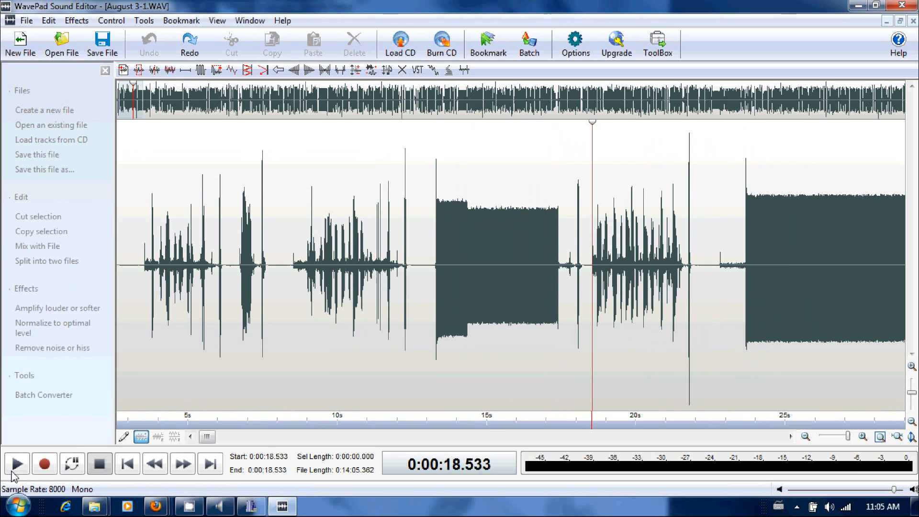
# Step: Start and stop playback from 18.5 s, bringing the three-minute region into view
pyautogui.click(16, 464)
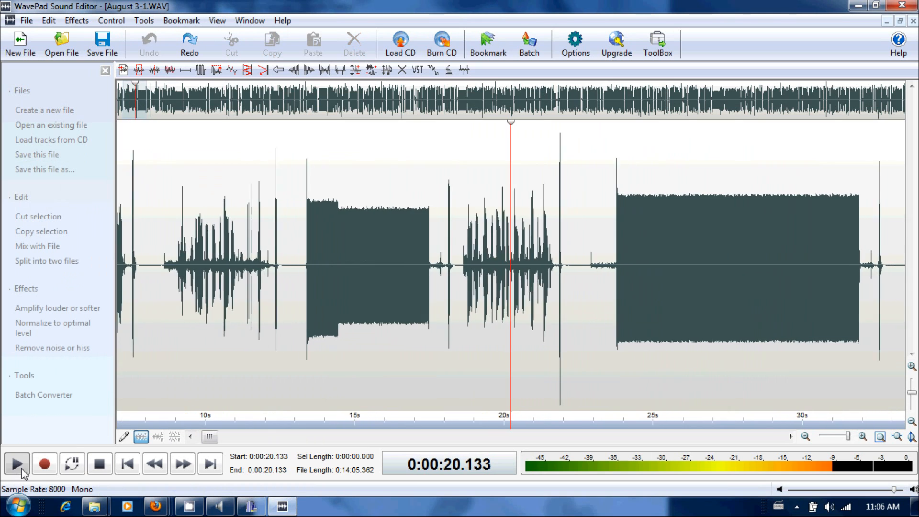
pyautogui.click(16, 463)
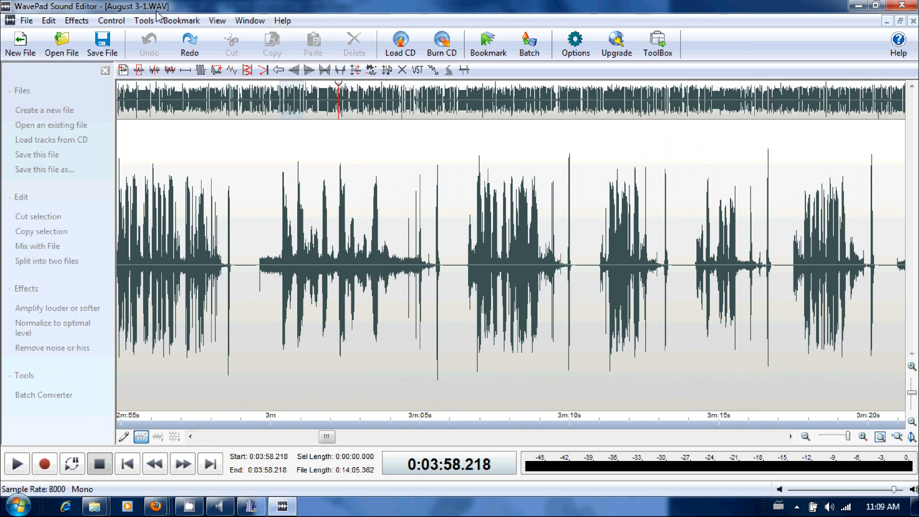
pyautogui.moveTo(242, 8)
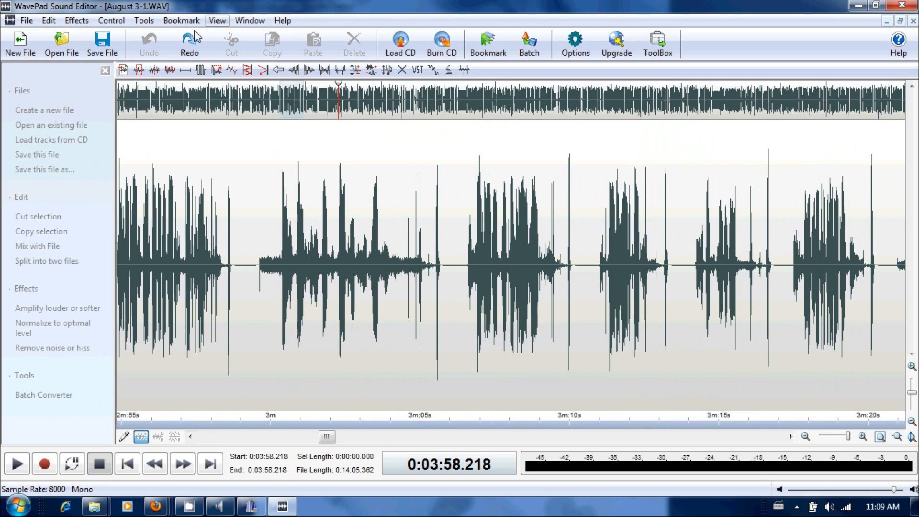
pyautogui.moveTo(348, 329)
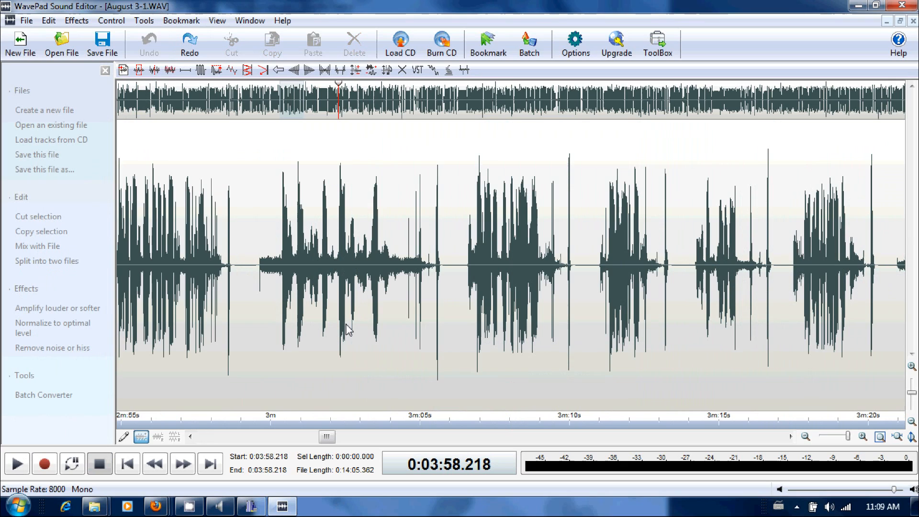
pyautogui.moveTo(764, 42)
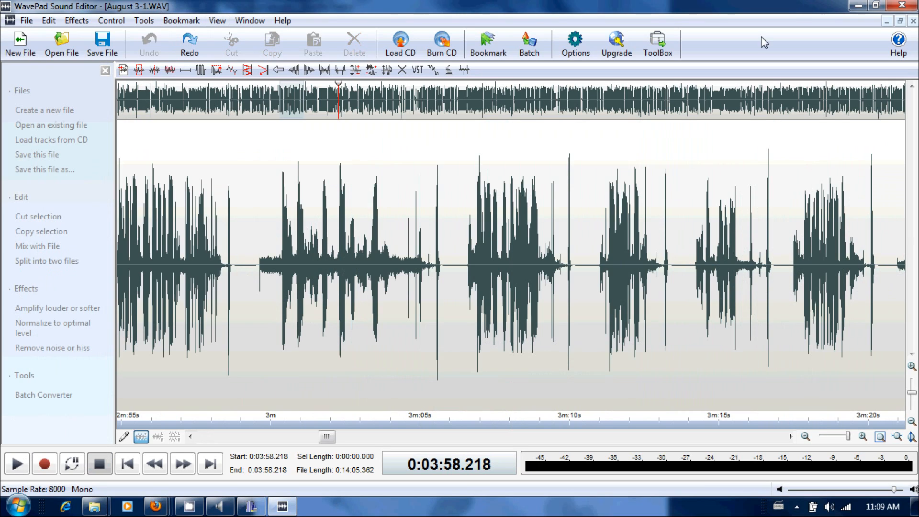
pyautogui.moveTo(809, 5)
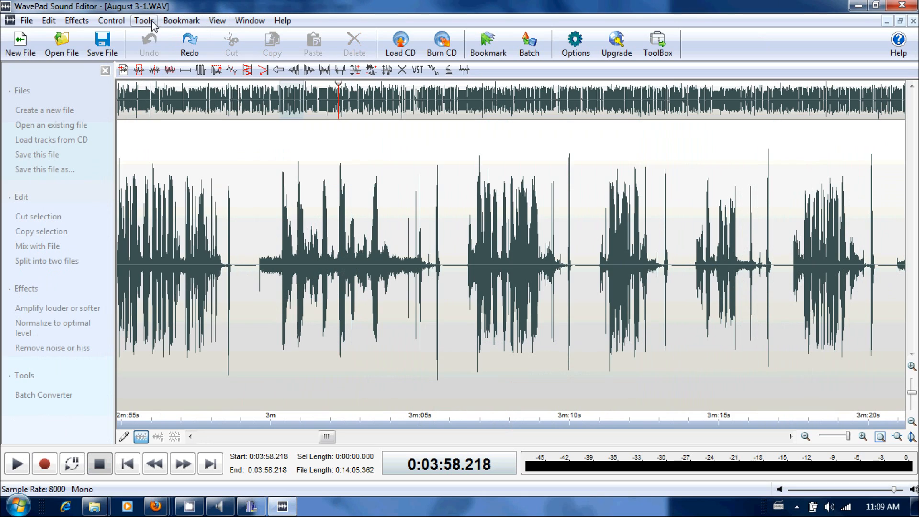
pyautogui.moveTo(201, 11)
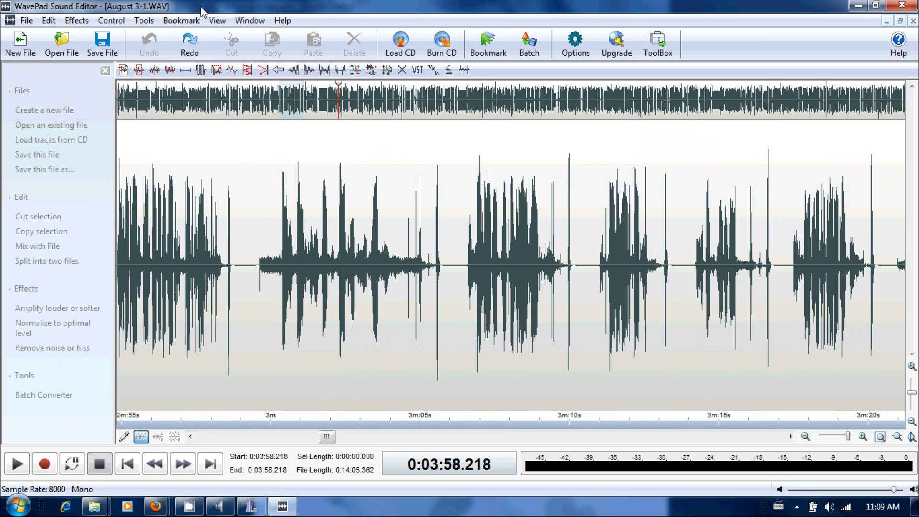
pyautogui.click(143, 20)
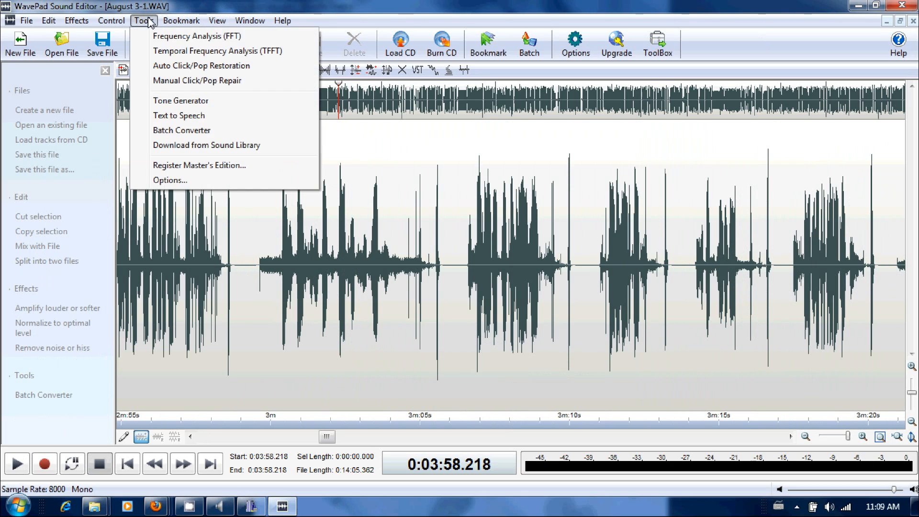
pyautogui.click(111, 21)
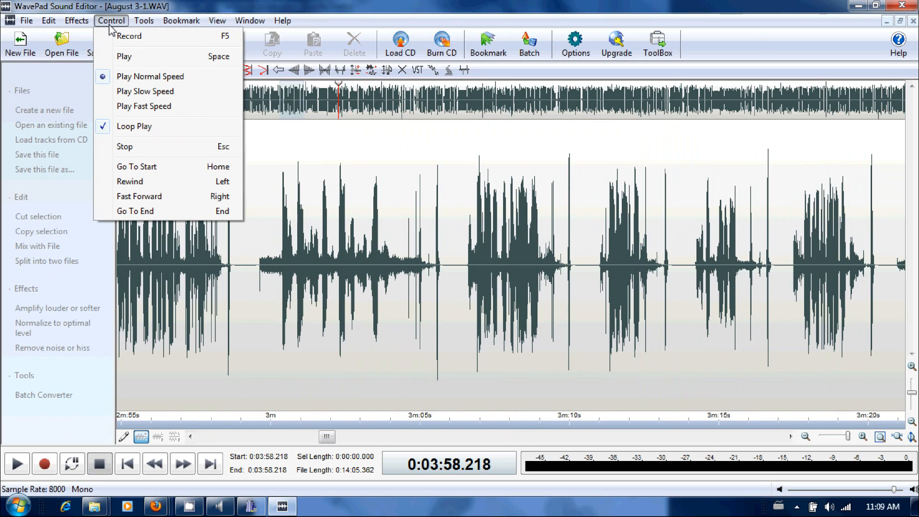
pyautogui.moveTo(107, 145)
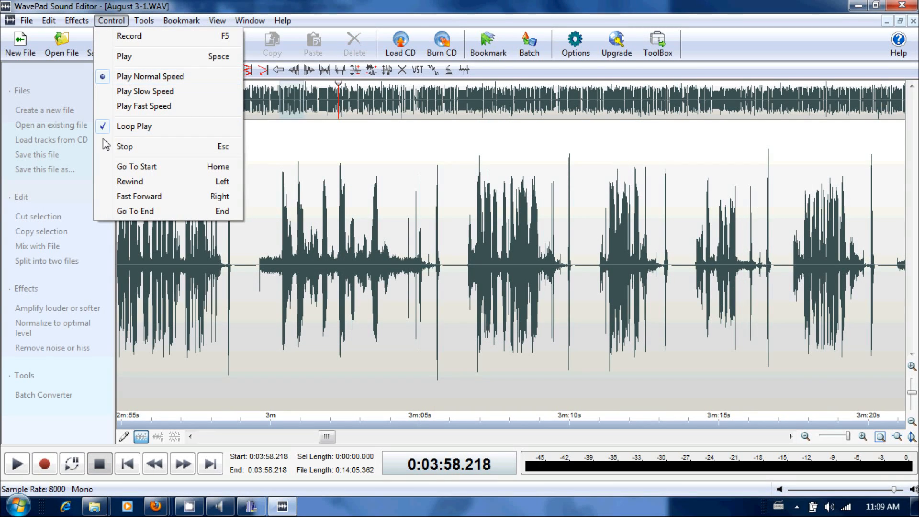
pyautogui.moveTo(345, 6)
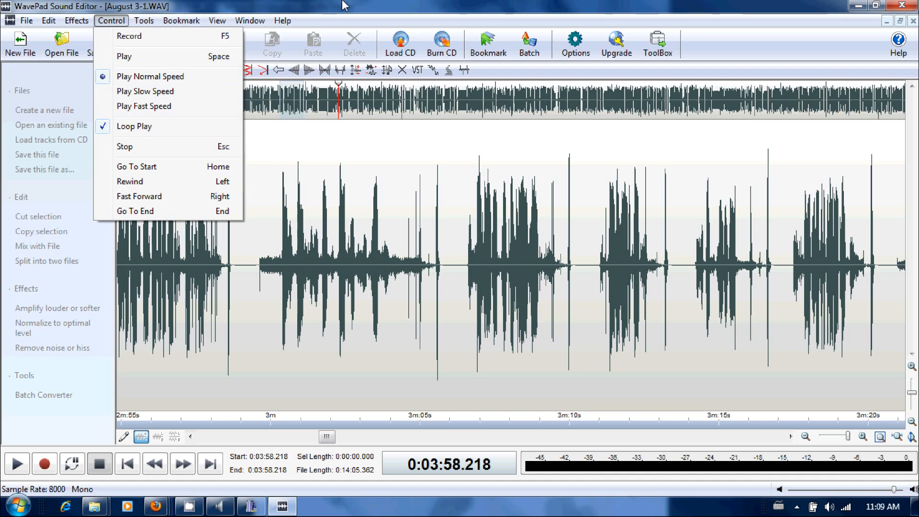
pyautogui.click(624, 296)
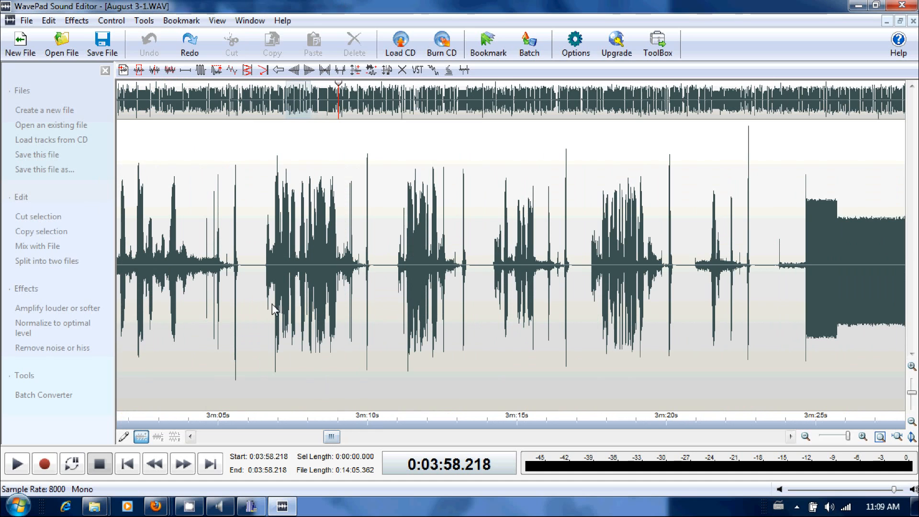
# Step: Play from about 3:06 and stop at the tone start, 3:24.698
pyautogui.click(16, 464)
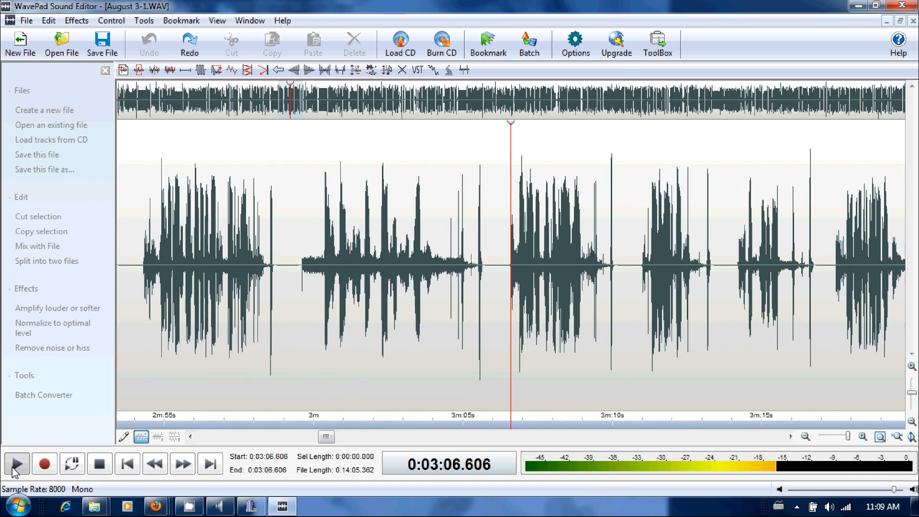
pyautogui.click(17, 463)
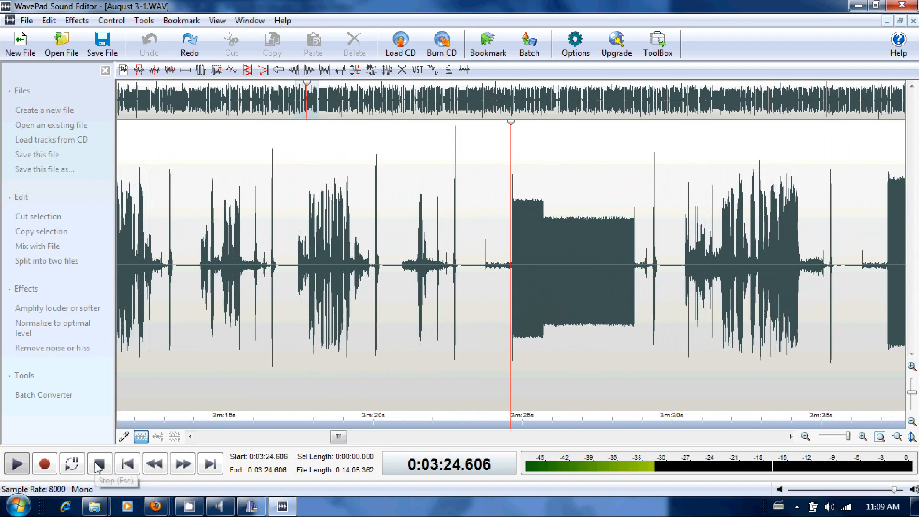
pyautogui.click(99, 464)
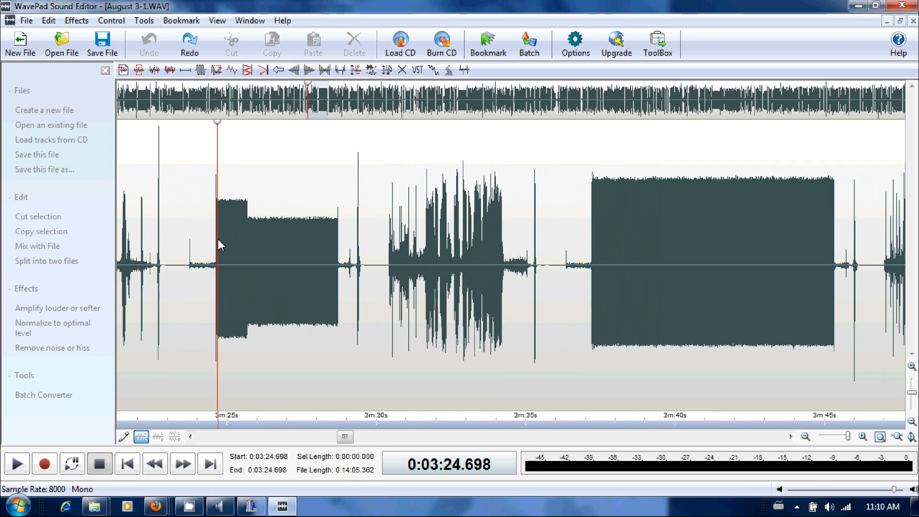
# Step: Loop the 0.81-second tone at 3:24.698 and read 405.3 Hz in Musical Tuner
pyautogui.moveTo(216, 235); pyautogui.dragTo(242, 235)
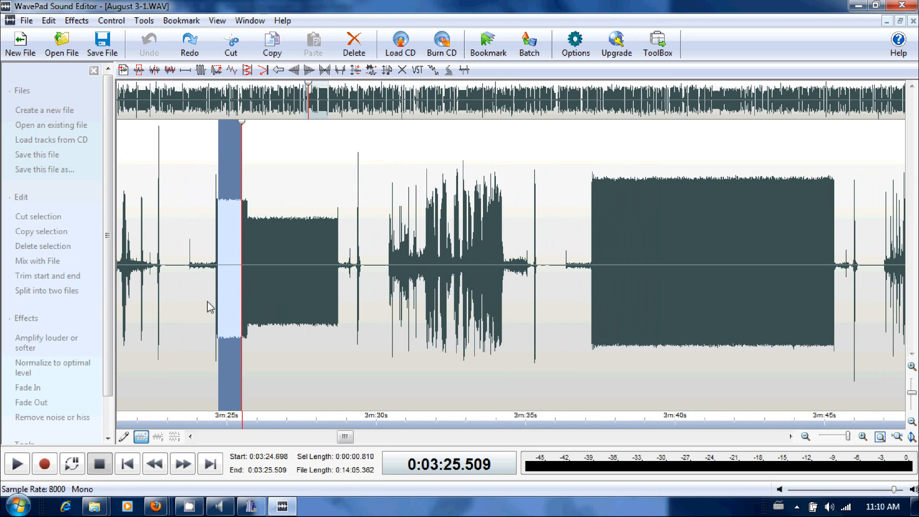
pyautogui.click(17, 463)
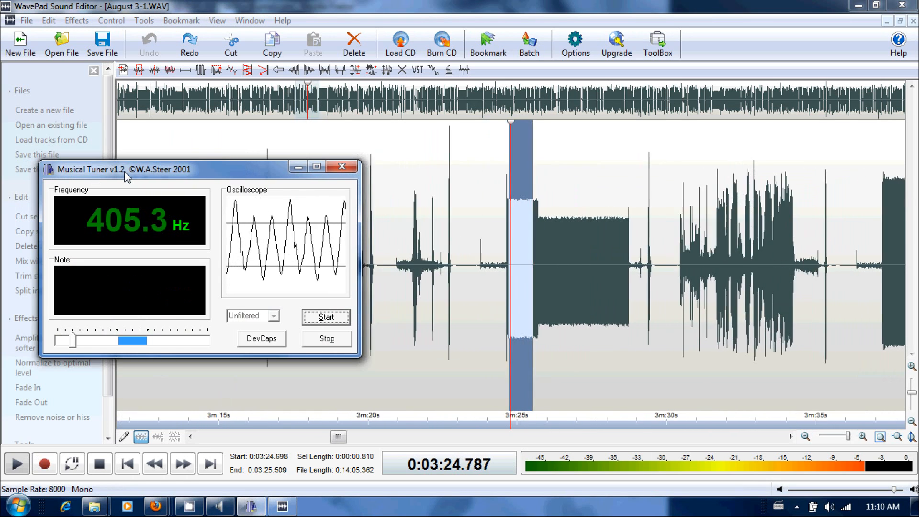
pyautogui.click(343, 167)
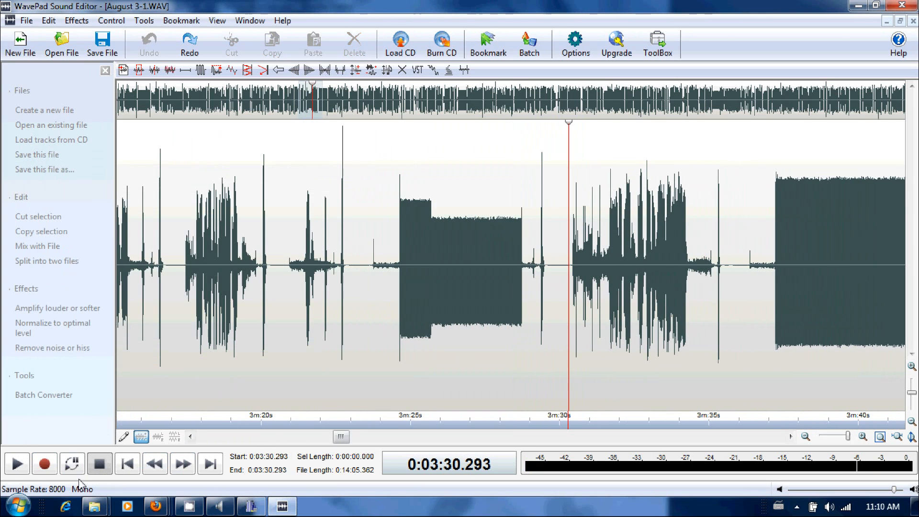
# Step: Resume playback from 3:30 with the tuner running, stopping at 4:03.093
pyautogui.click(17, 463)
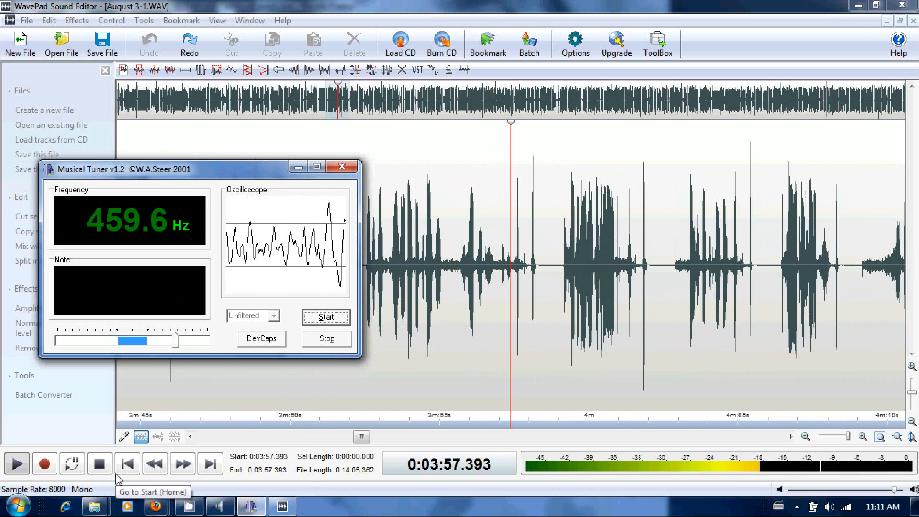
pyautogui.click(182, 463)
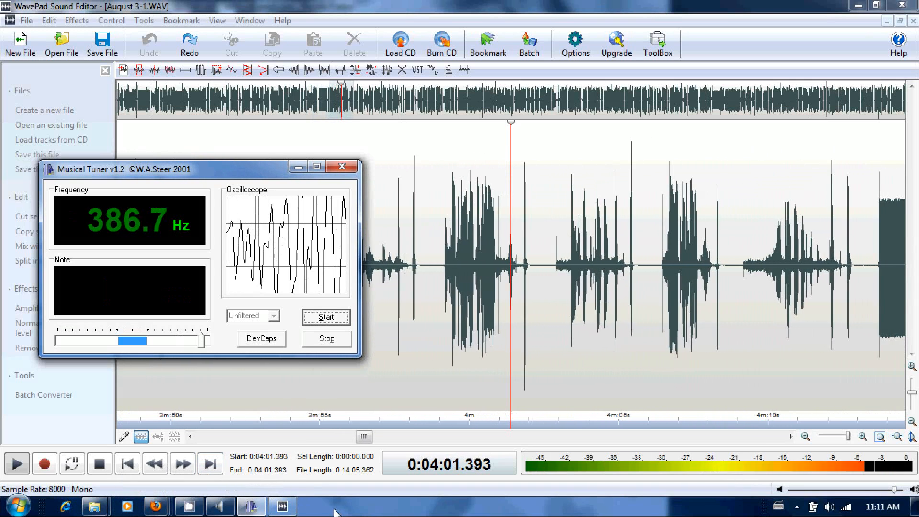
pyautogui.click(100, 464)
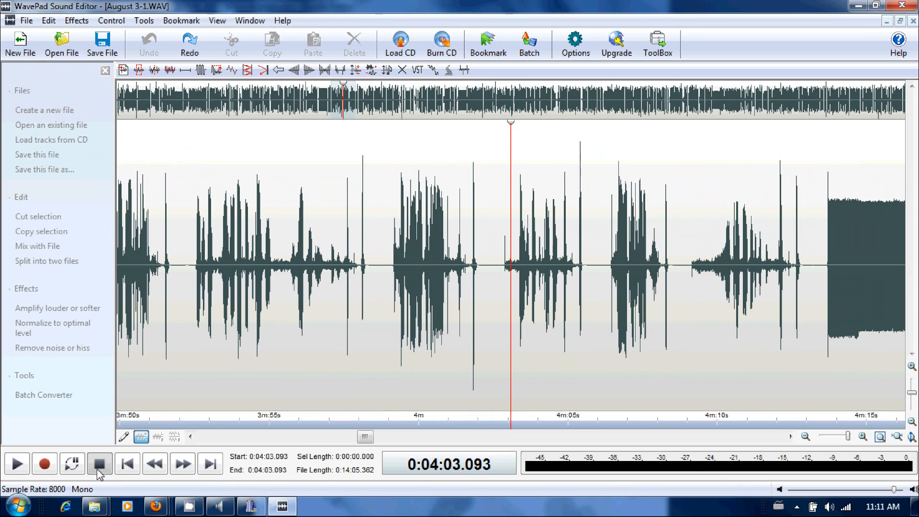
pyautogui.moveTo(405, 212)
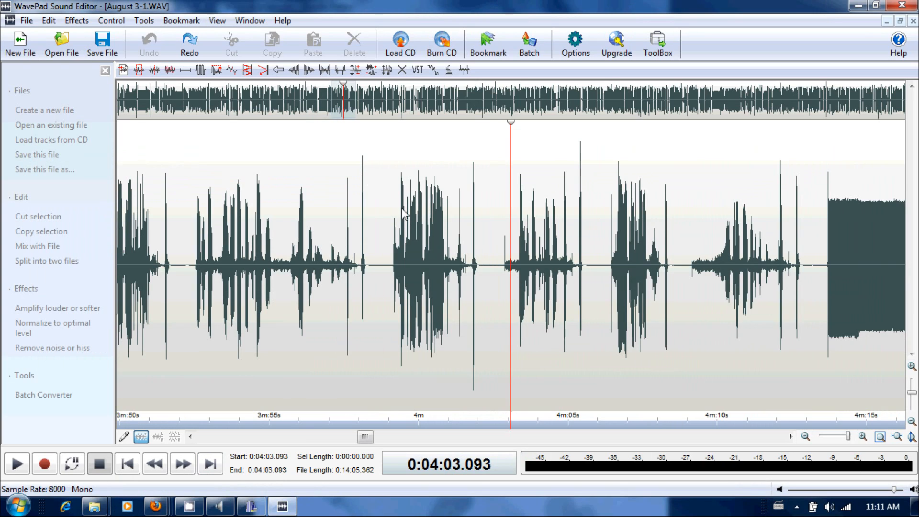